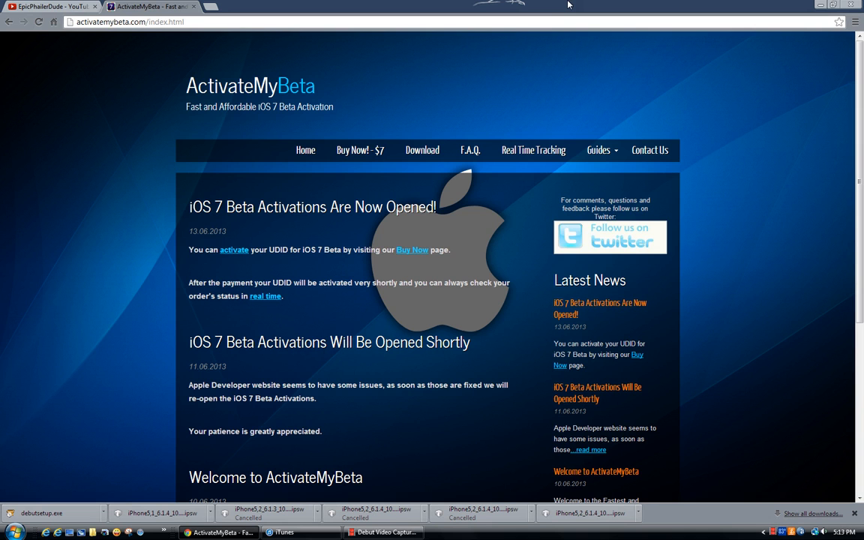
{"action": "mouse_move", "coordinate": [492, 60]}
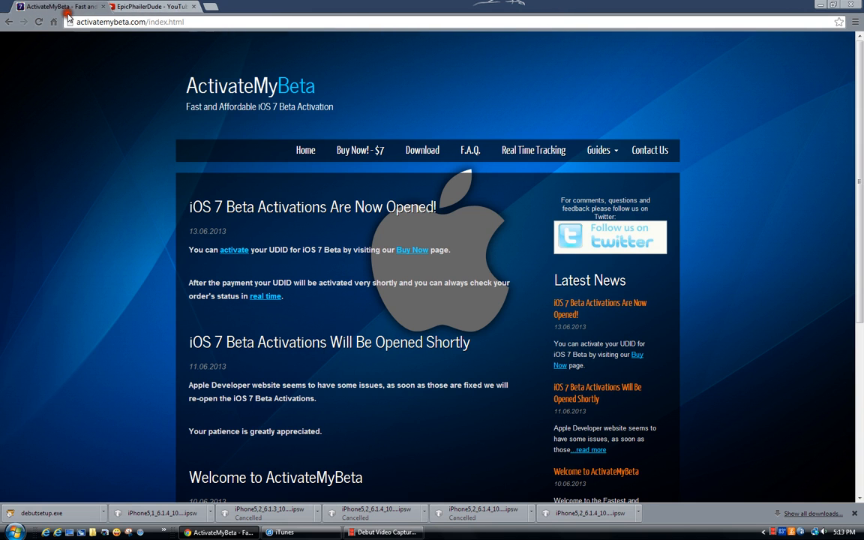
{"action": "mouse_move", "coordinate": [477, 104]}
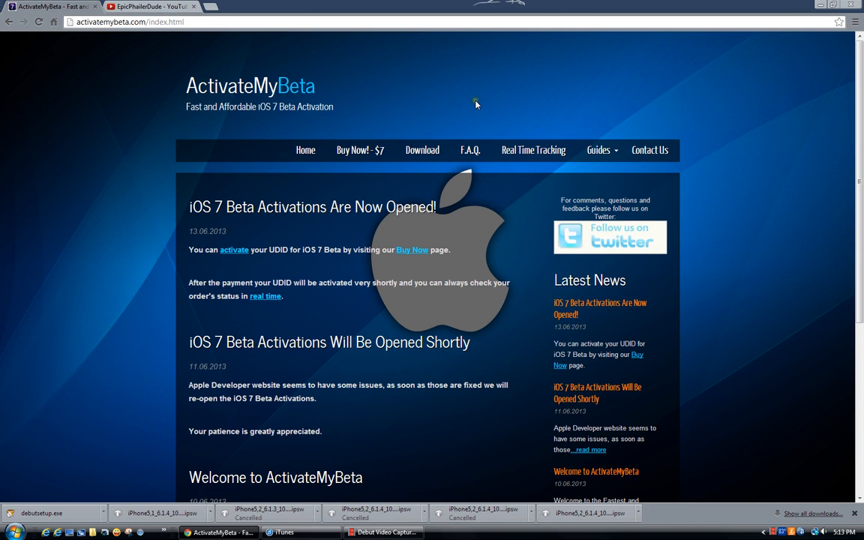
{"action": "mouse_move", "coordinate": [477, 102]}
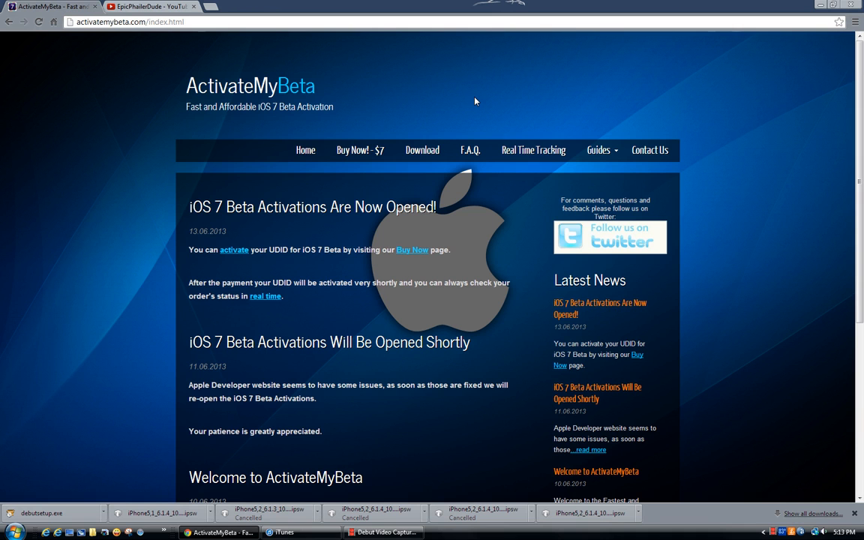
{"action": "mouse_move", "coordinate": [348, 96]}
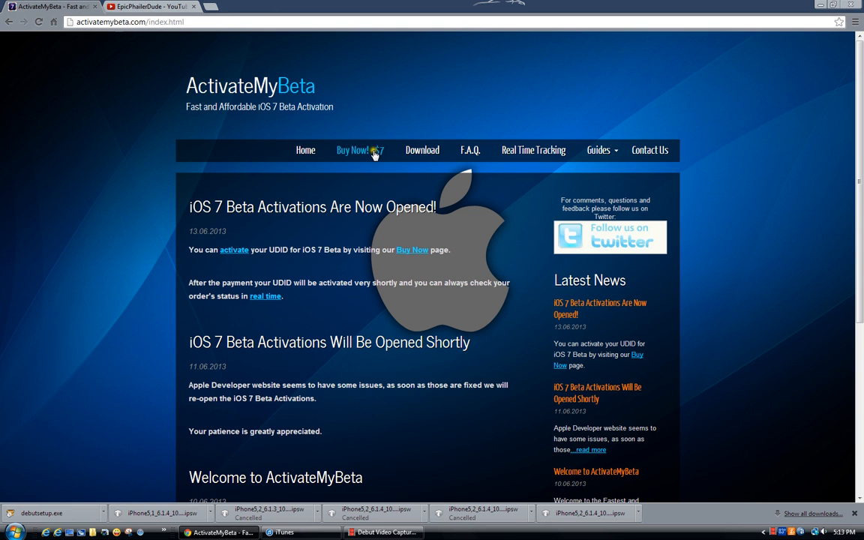
Go to the $7 Buy Now page and follow its 'this page' link on obtaining a UDID
{"action": "left_click", "coordinate": [360, 150]}
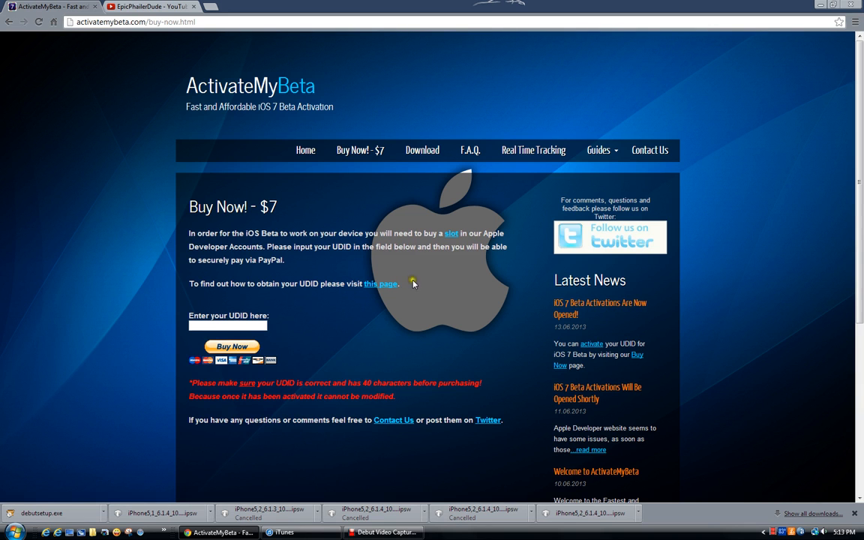
{"action": "left_click", "coordinate": [381, 284]}
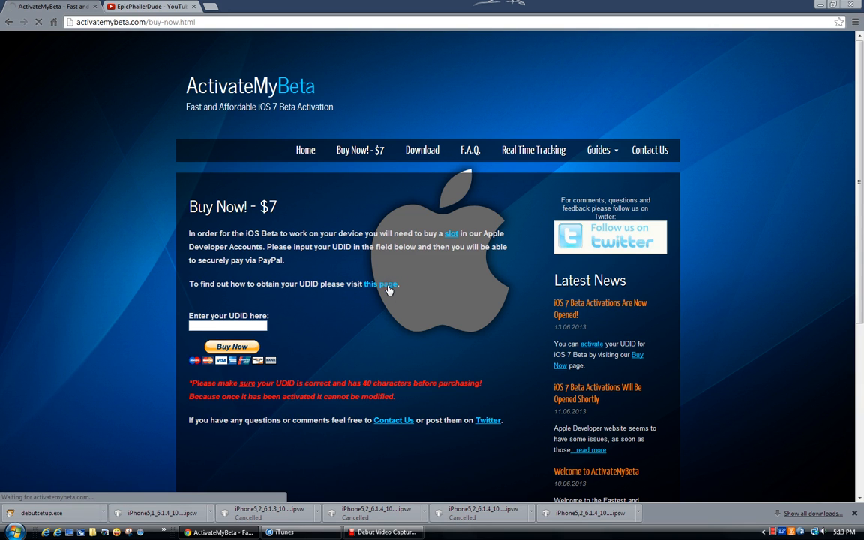
Scroll through the 'What is an UDID' how-to page, then head back to Buy Now
{"action": "left_click", "coordinate": [382, 284]}
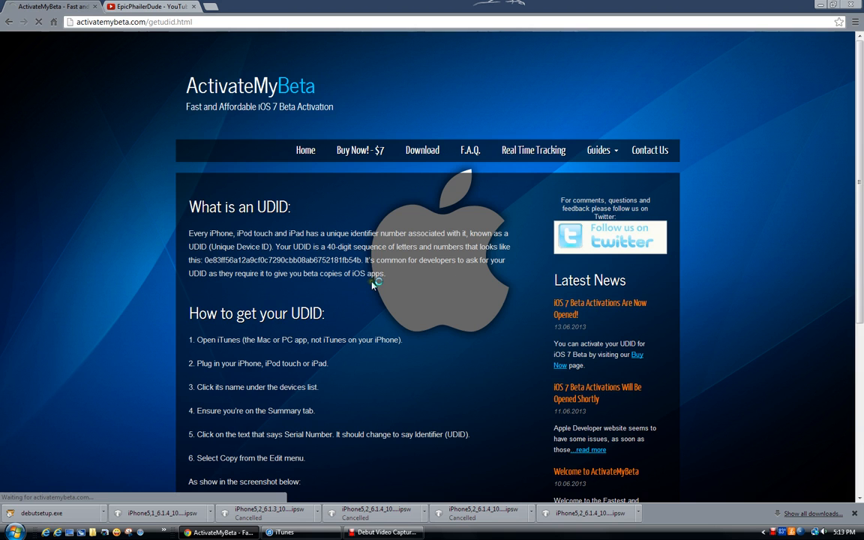
{"action": "scroll", "scroll_direction": "down", "scroll_amount": 3}
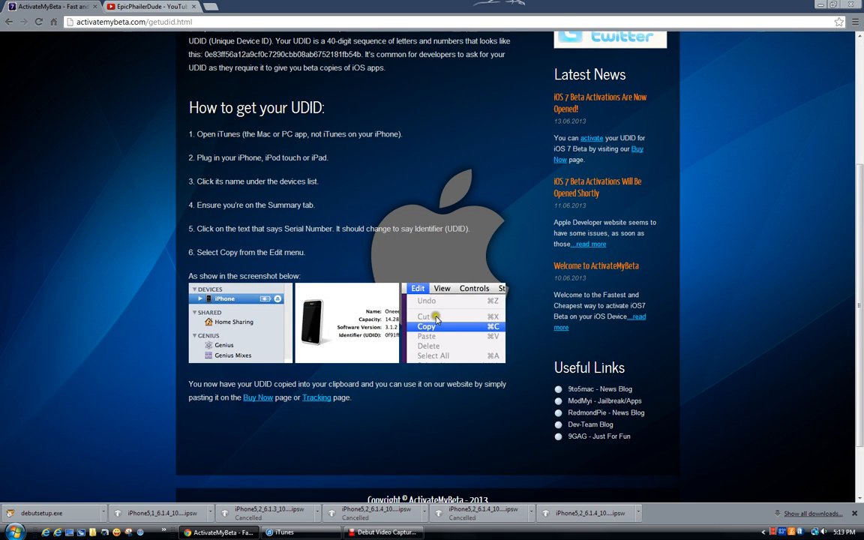
{"action": "mouse_move", "coordinate": [258, 141]}
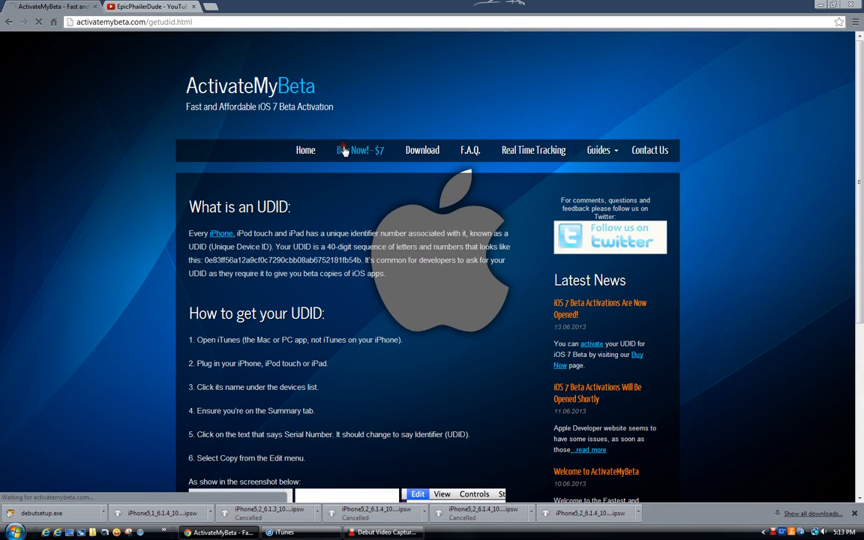
{"action": "left_click", "coordinate": [360, 150]}
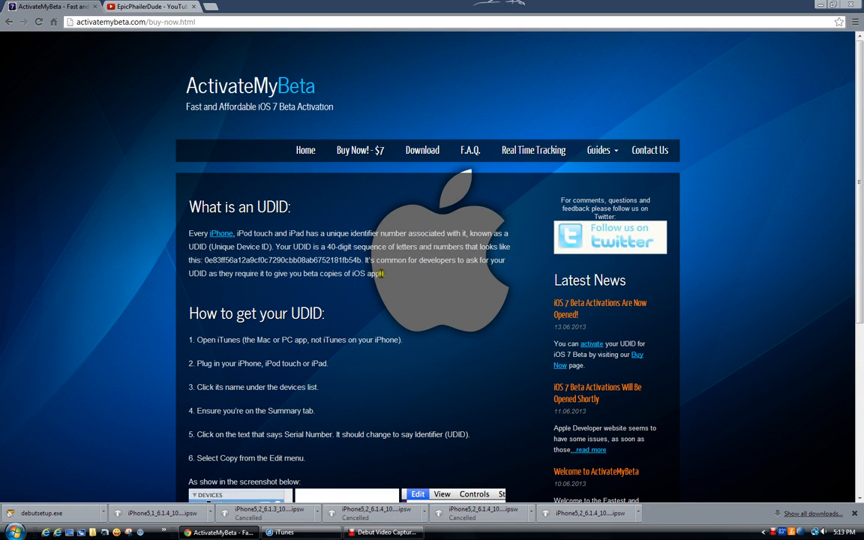
From the Buy Now page, navigate to the Real Time Tracking page
{"action": "left_click", "coordinate": [360, 150]}
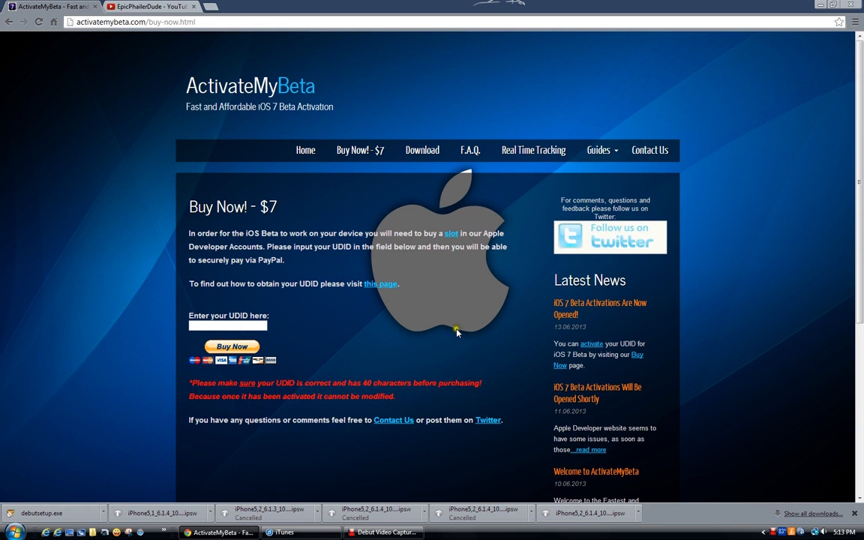
{"action": "mouse_move", "coordinate": [481, 328]}
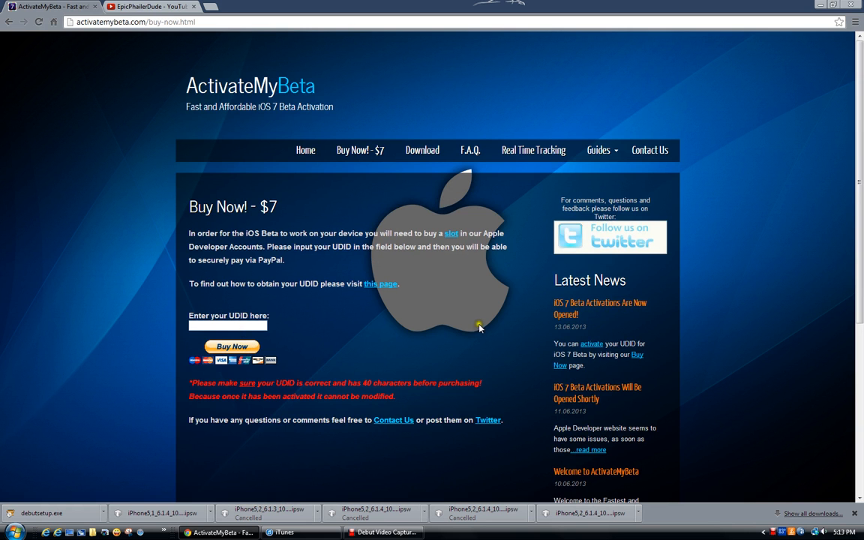
{"action": "mouse_move", "coordinate": [477, 332]}
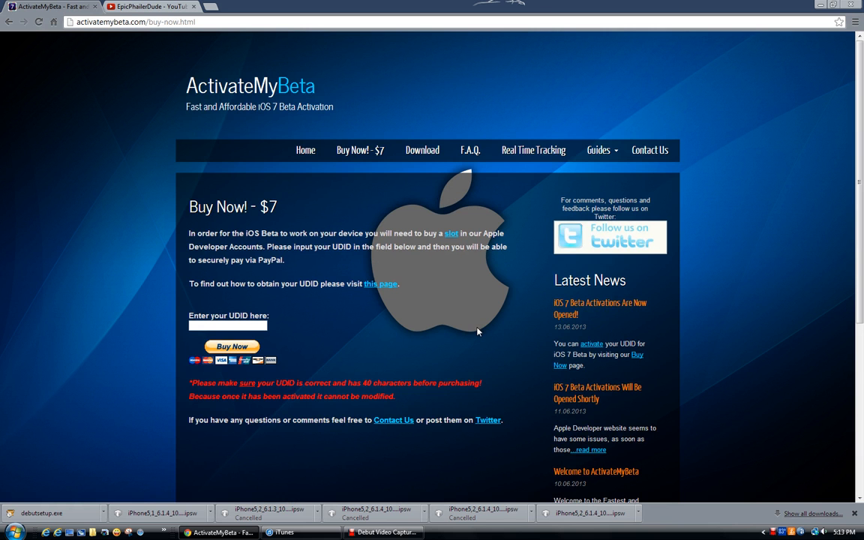
{"action": "left_click", "coordinate": [534, 150]}
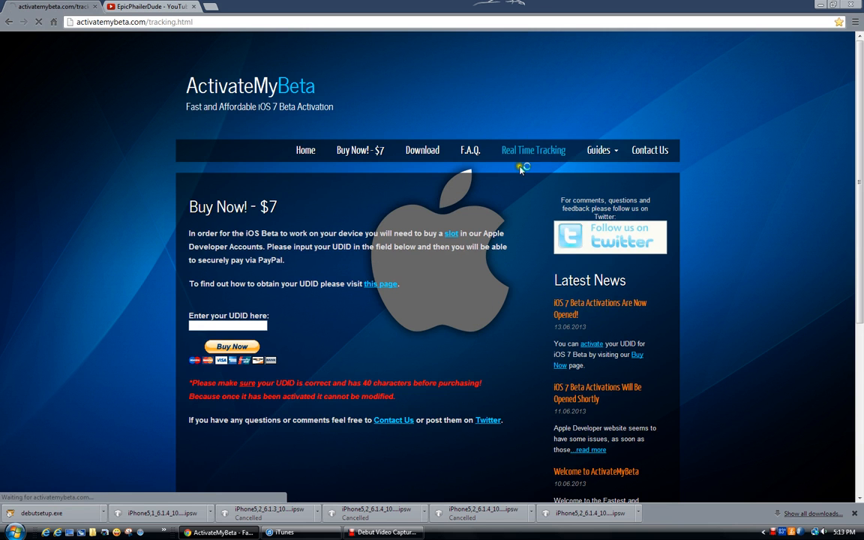
Focus the 'Enter UDID here to track status' box on the Real Time Tracking page
{"action": "left_click", "coordinate": [534, 150]}
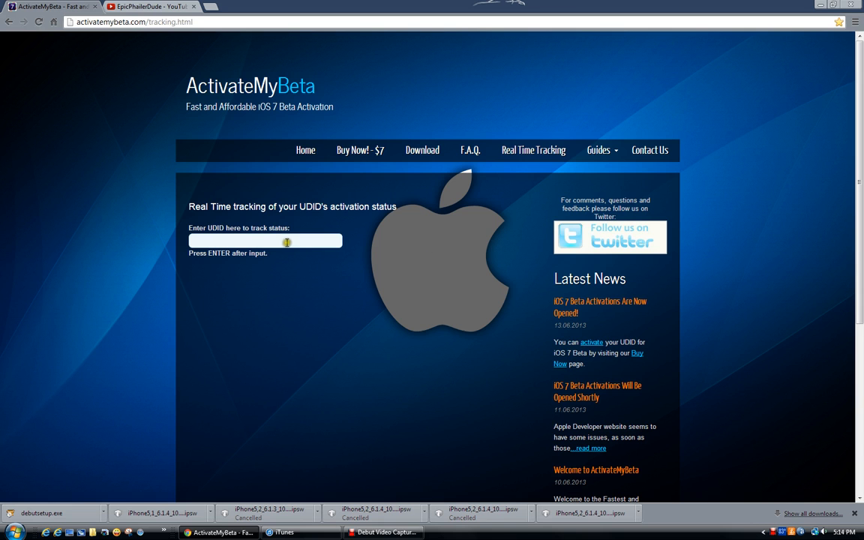
{"action": "left_click", "coordinate": [264, 240]}
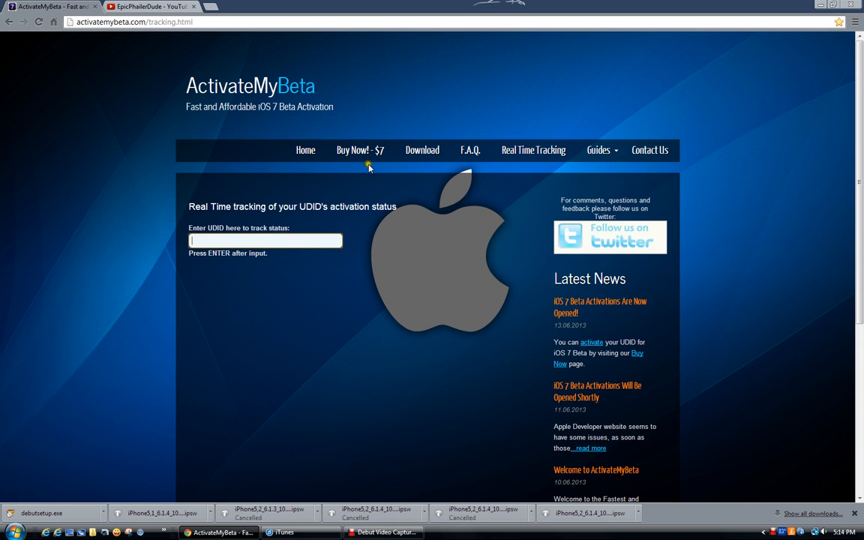
Return to the $7 Buy Now page with its UDID field and payment option
{"action": "left_click", "coordinate": [360, 150]}
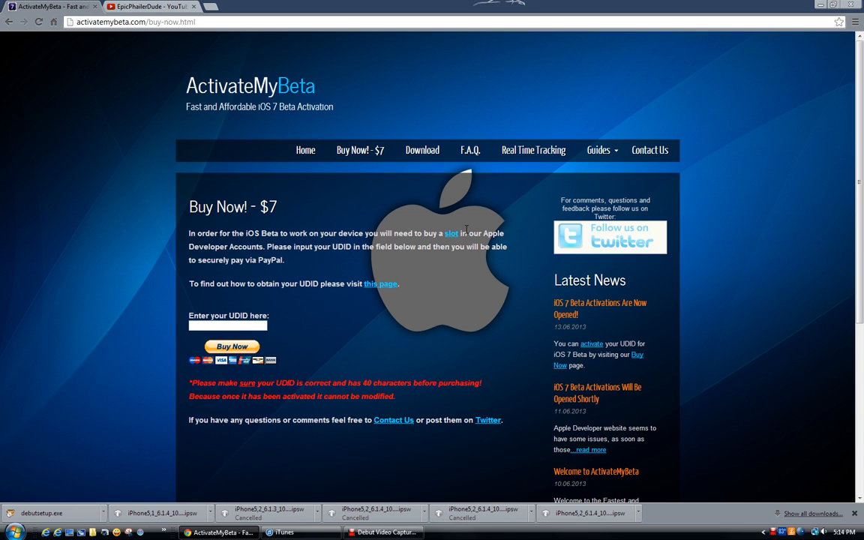
{"action": "mouse_move", "coordinate": [454, 210]}
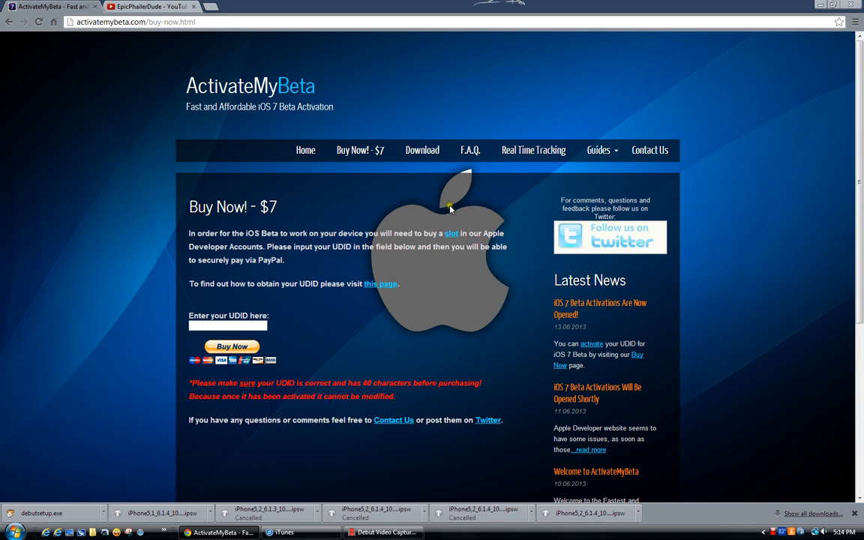
{"action": "mouse_move", "coordinate": [453, 219]}
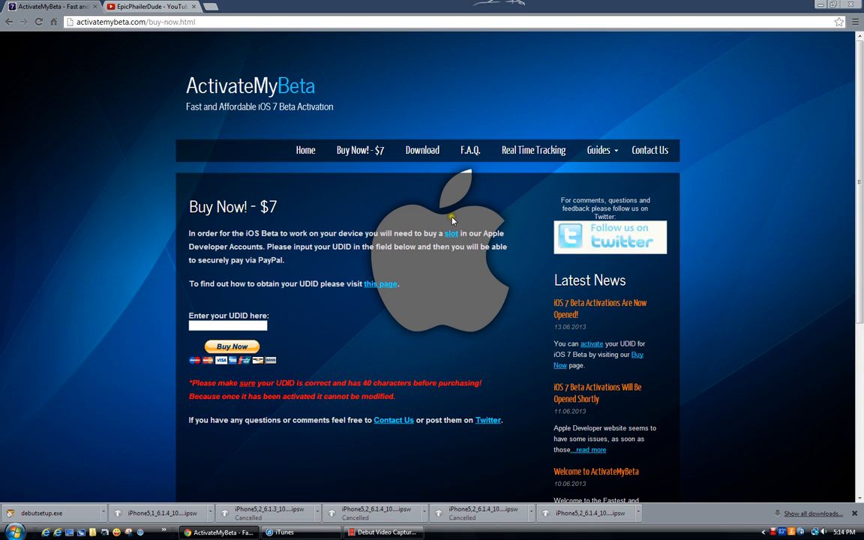